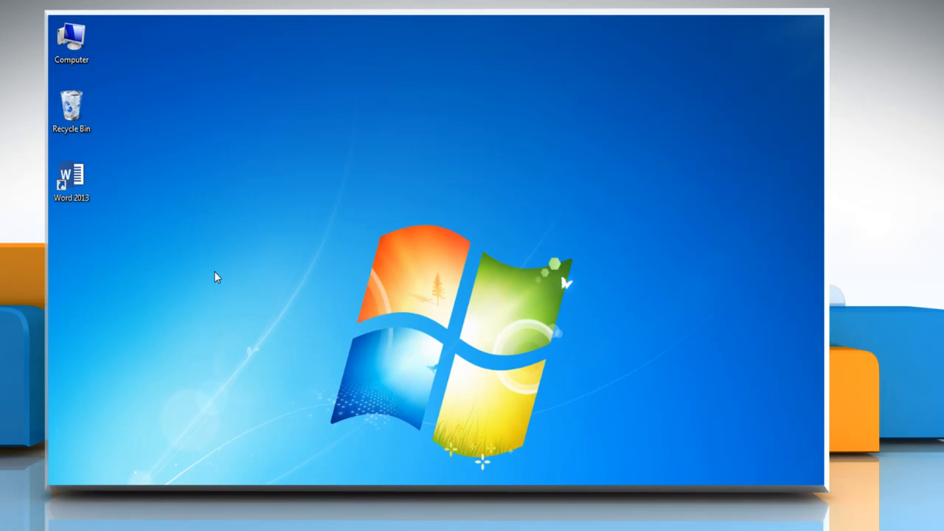
mouse_move(225, 277)
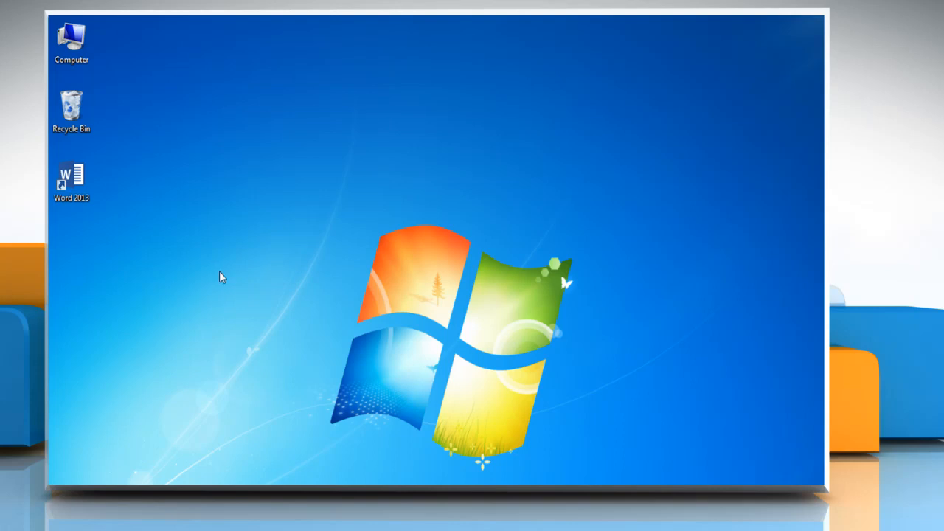
Launch Word 2013 and open 'New Document' from My Documents with its Game Score chart
right_click(71, 177)
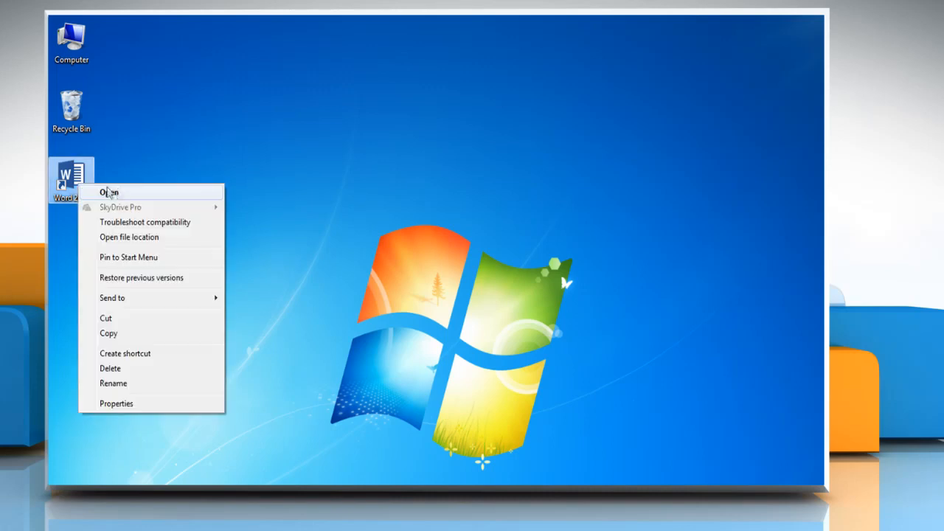
click(109, 192)
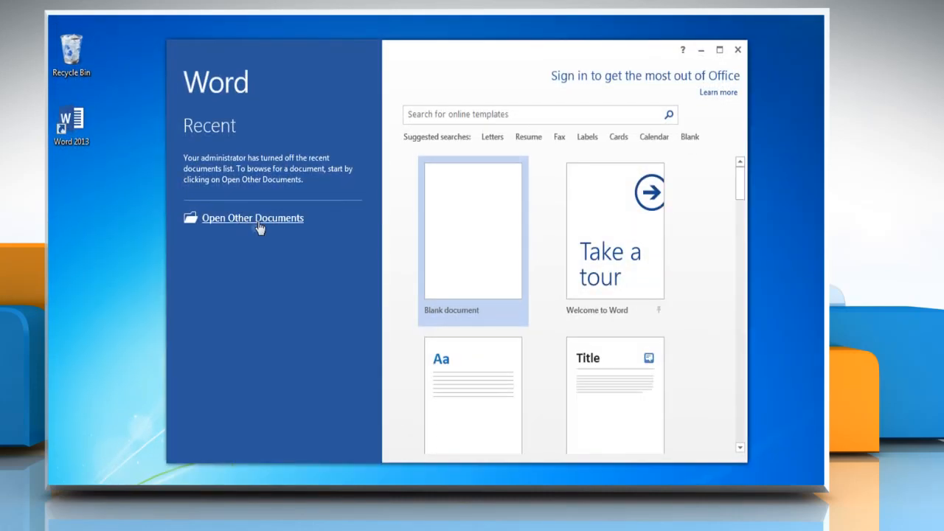
click(253, 218)
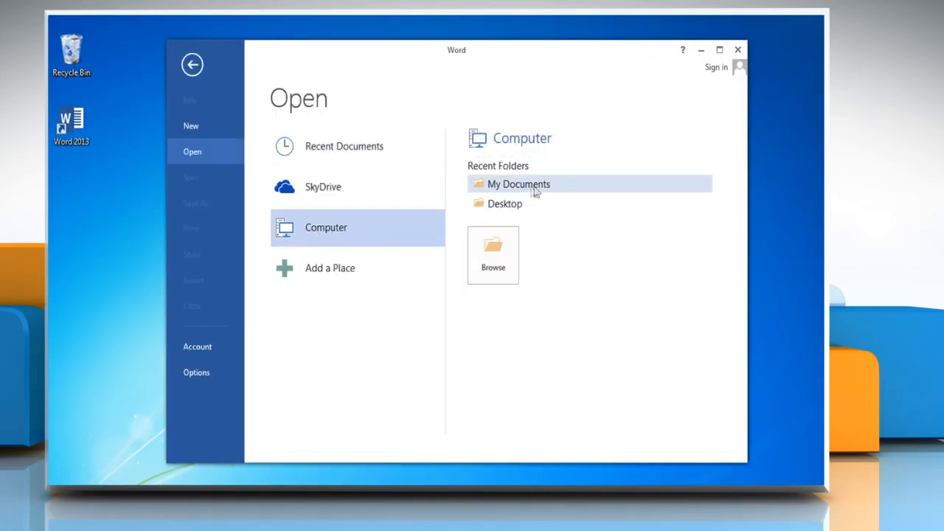
click(519, 183)
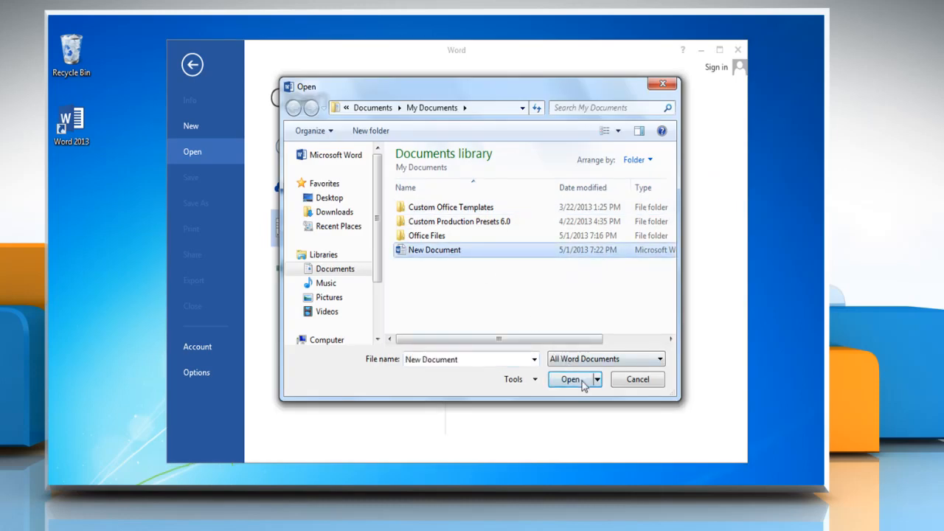
click(569, 377)
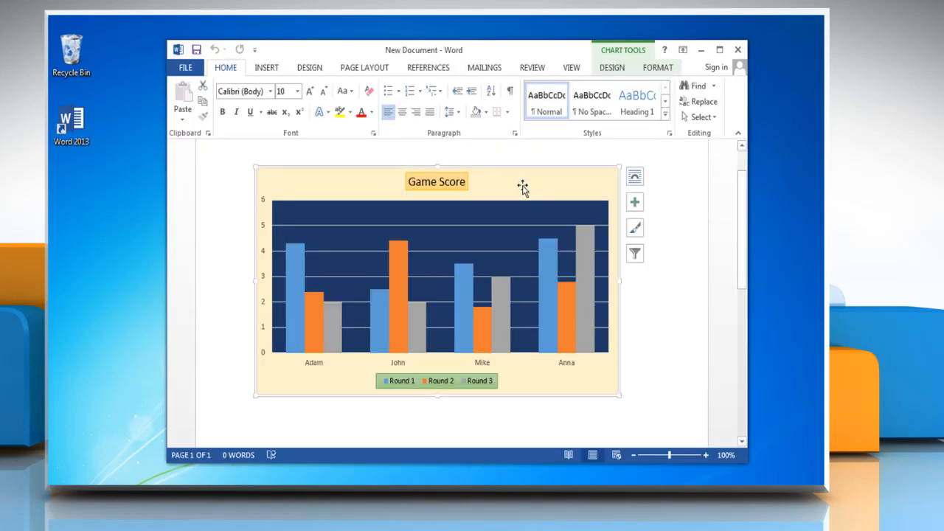
mouse_move(523, 186)
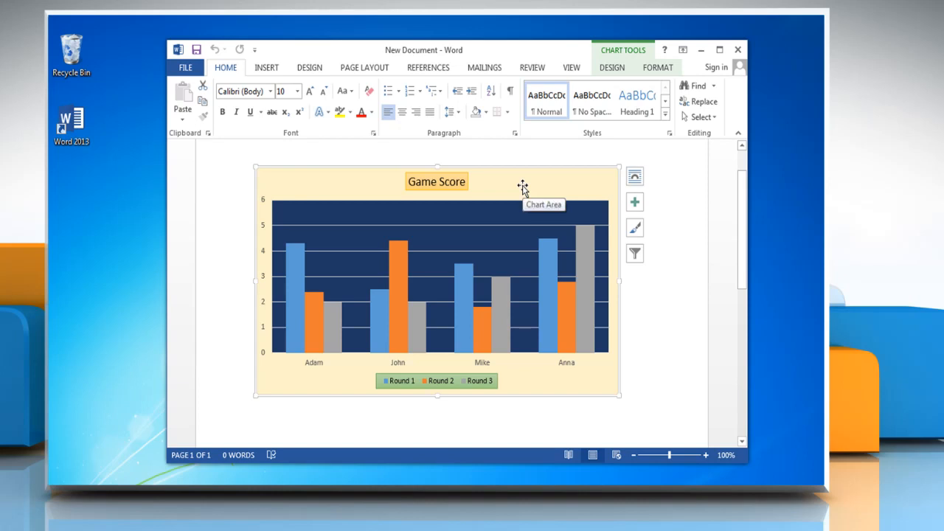
Select Series "Round 2" from Chart Elements and show its Format Data Series pane
click(659, 67)
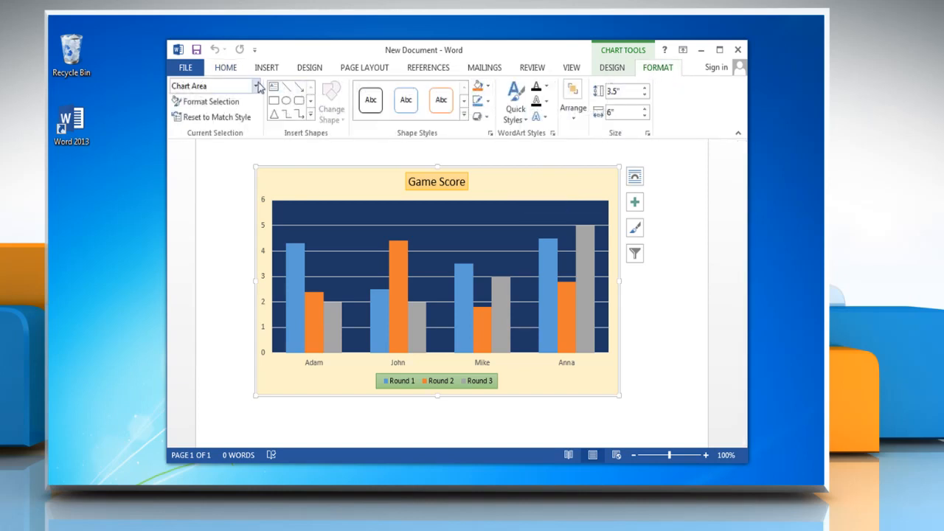
click(257, 85)
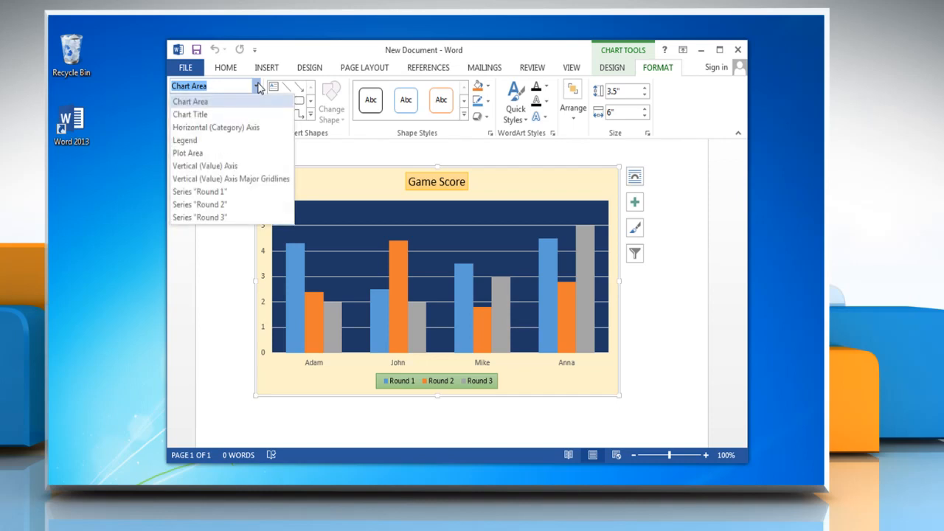
click(201, 203)
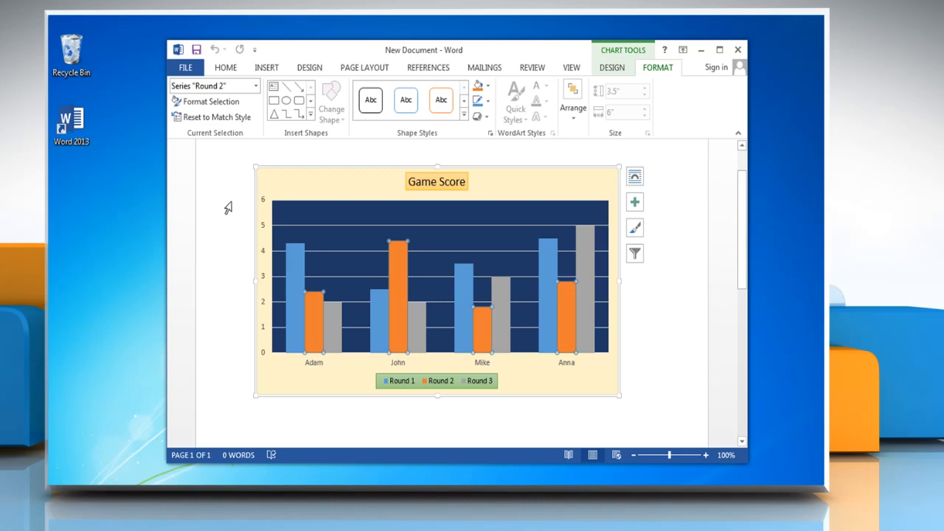
mouse_move(213, 100)
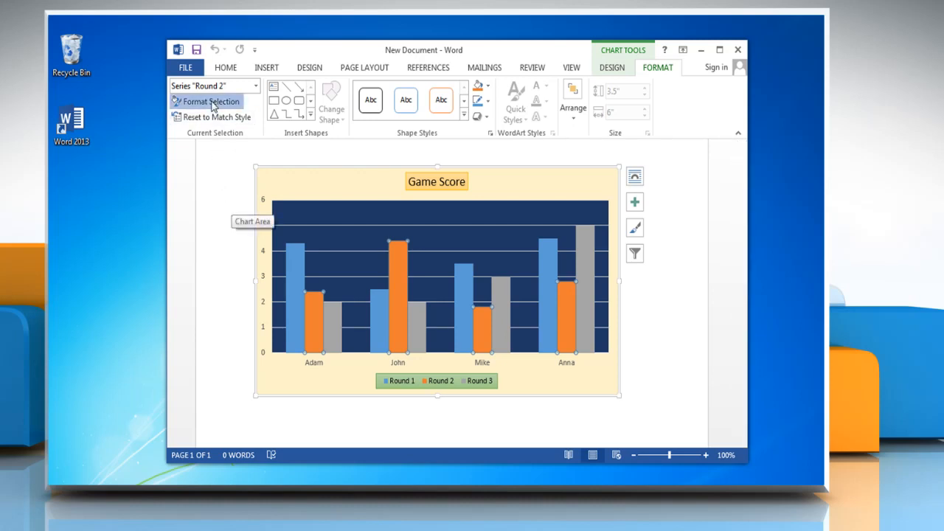
click(212, 101)
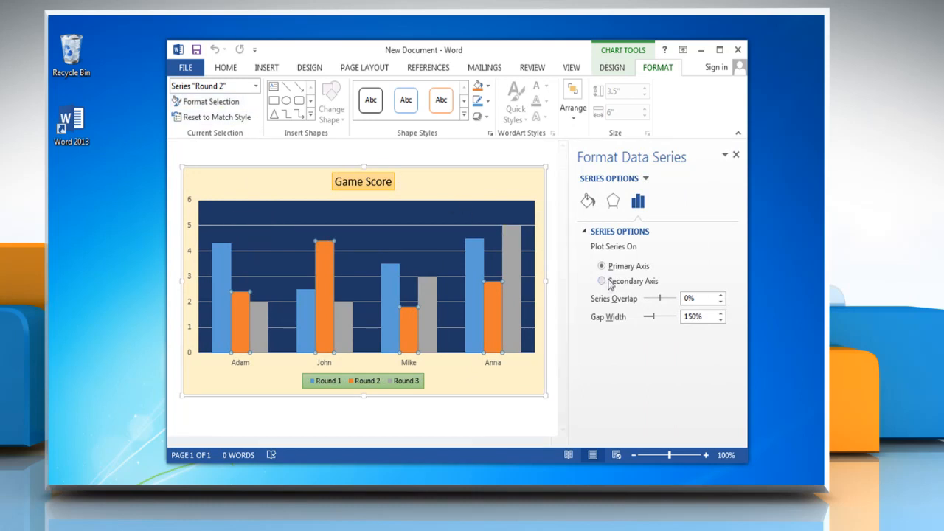
Set Round 2 to plot on the Secondary Axis and dismiss the formatting pane
click(603, 280)
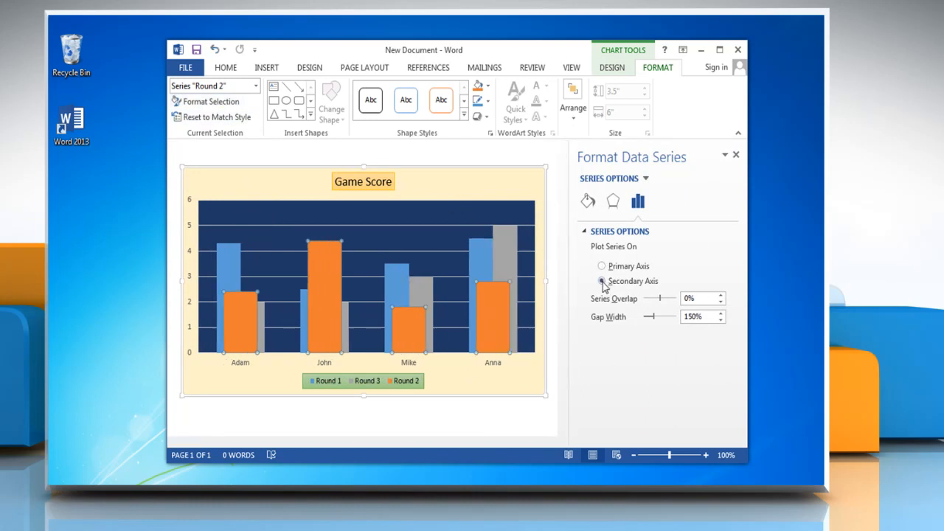
click(602, 280)
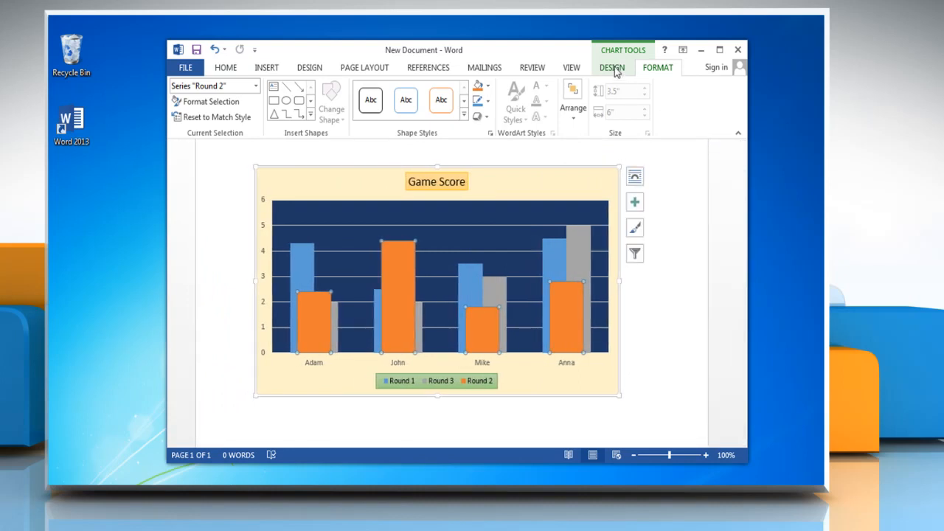
click(611, 68)
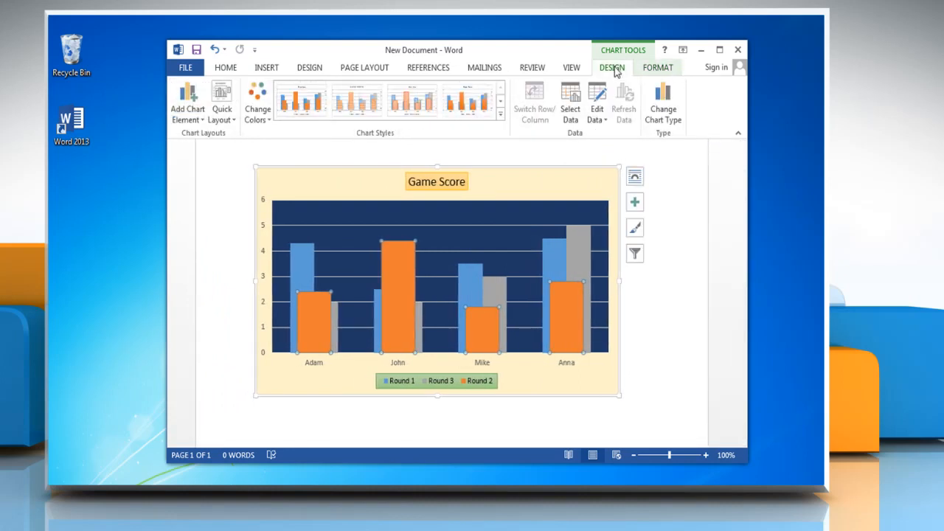
Add Secondary Horizontal and Secondary Vertical axes via Add Chart Element > Axes
click(187, 101)
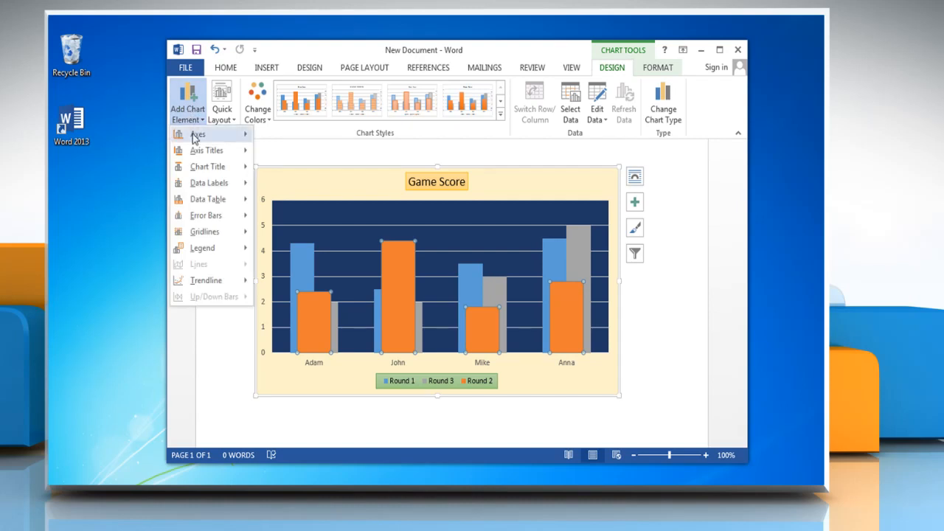
click(197, 133)
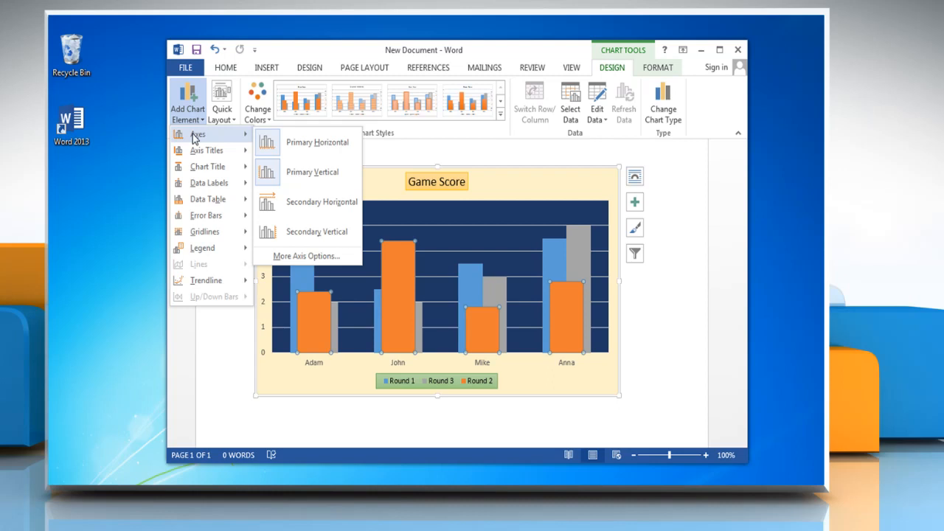
click(317, 142)
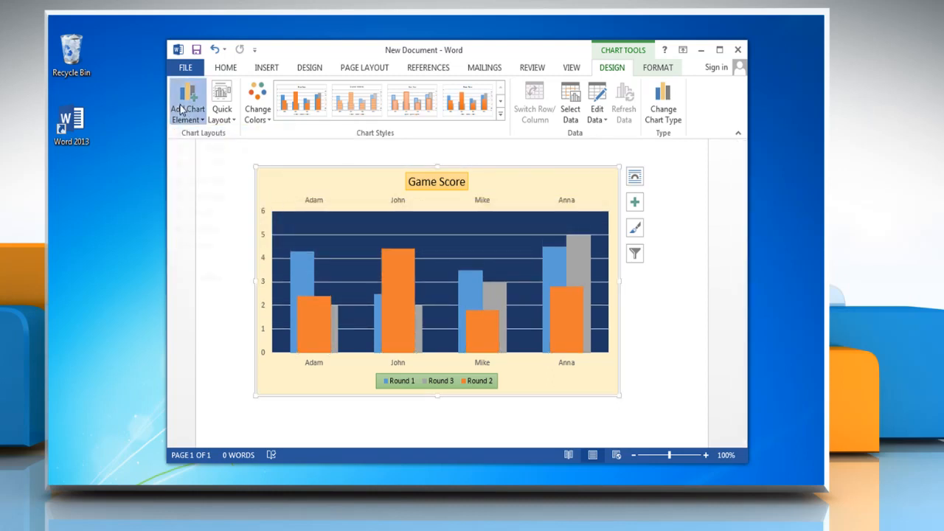
click(187, 103)
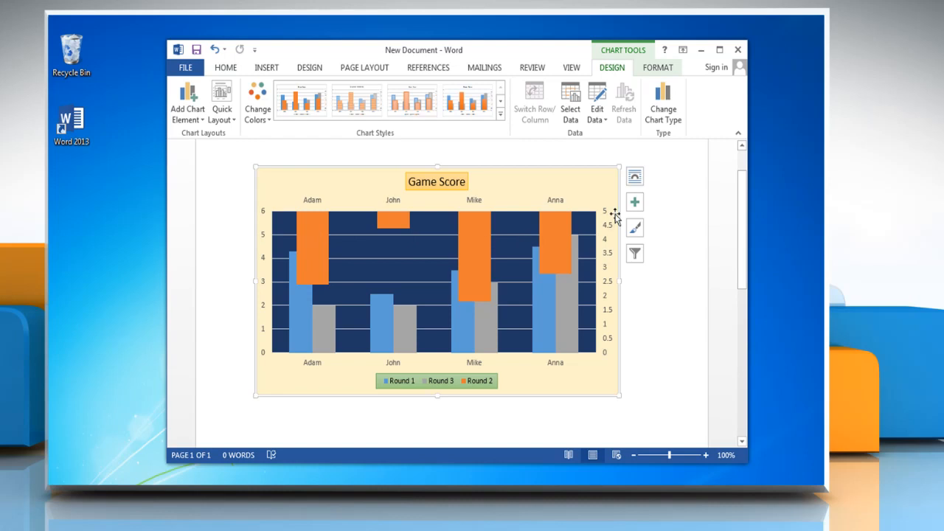
Uncheck Secondary Horizontal in the Chart Elements (+) axes list, keeping the right-hand axis
click(634, 202)
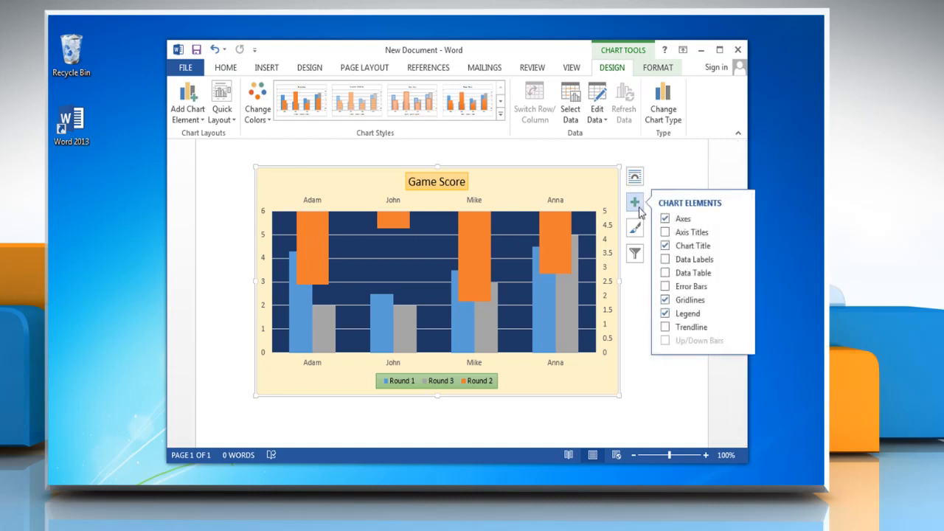
mouse_move(744, 225)
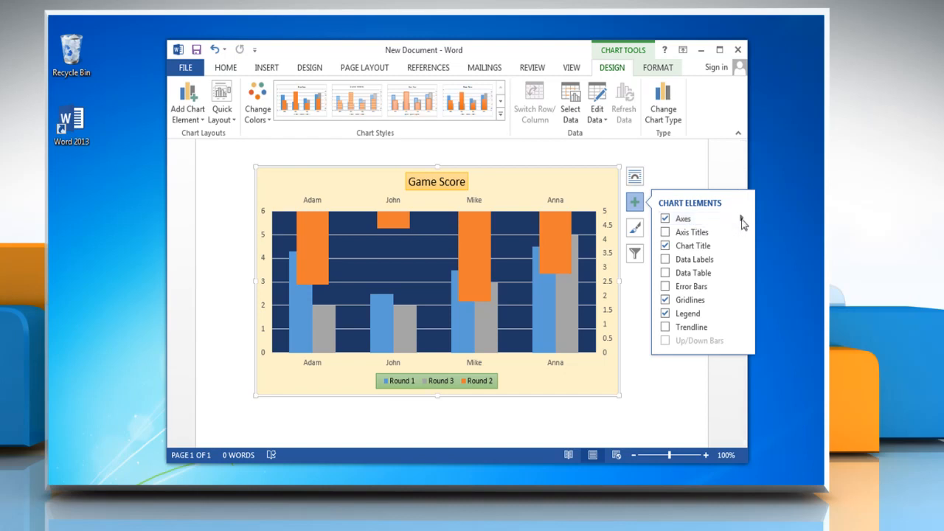
click(740, 218)
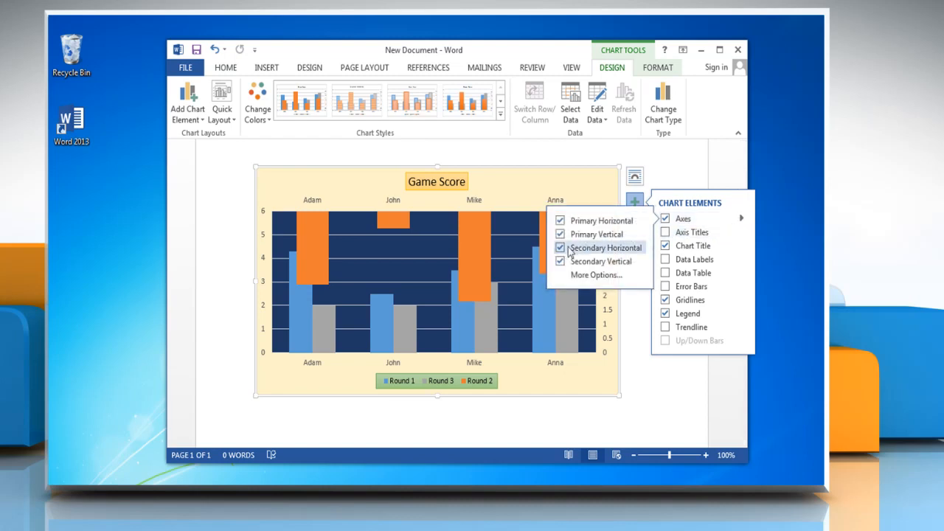
click(561, 248)
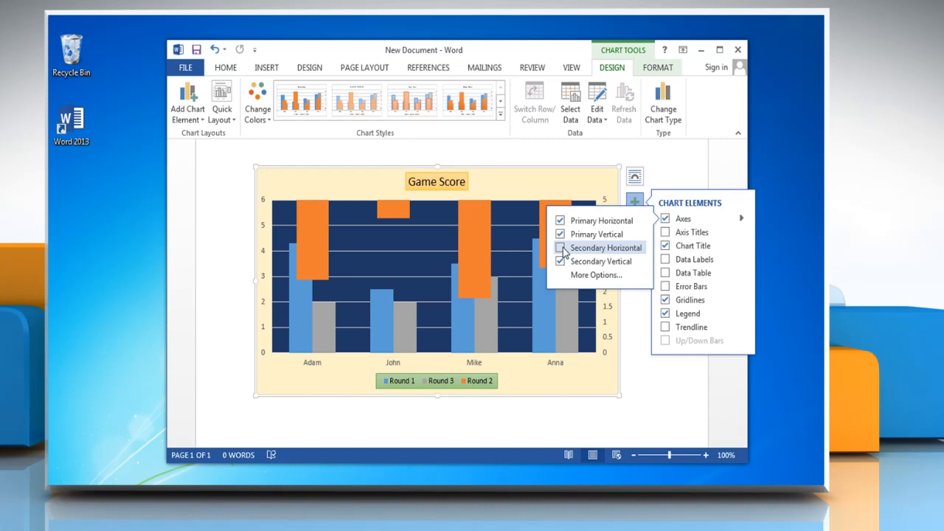